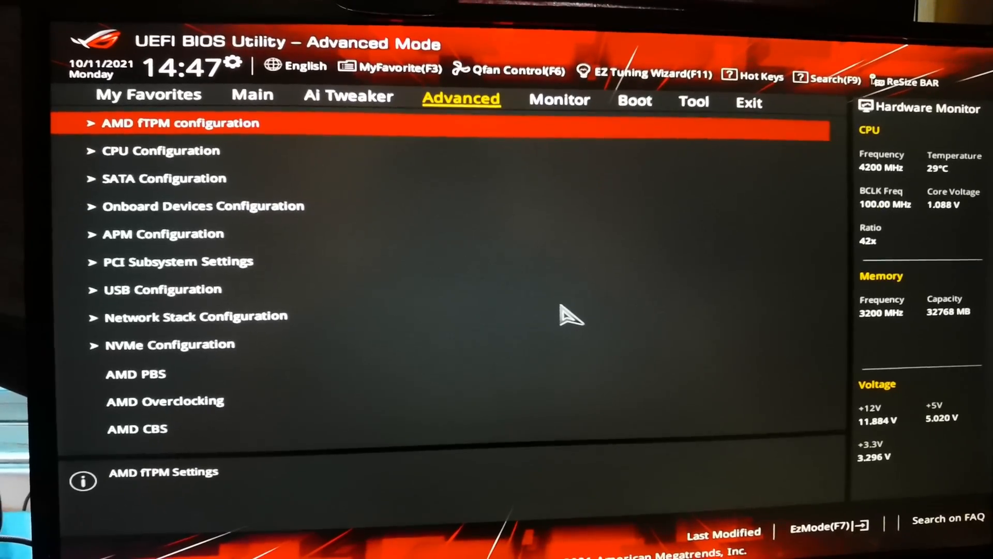
Step: Review the Ryzen 7 5800X CPU Configuration under Advanced, then move to Ai Tweaker
key("Down")
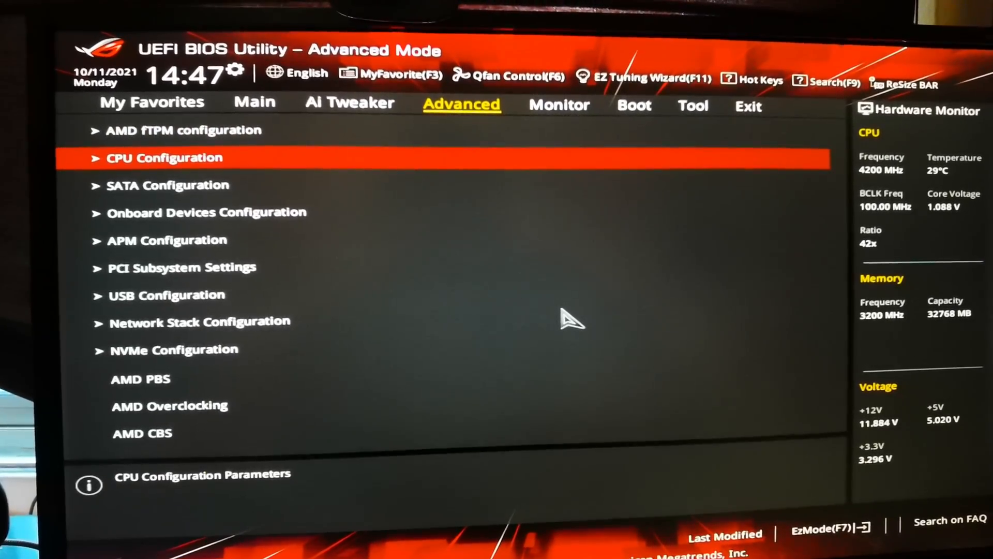
left_click(163, 157)
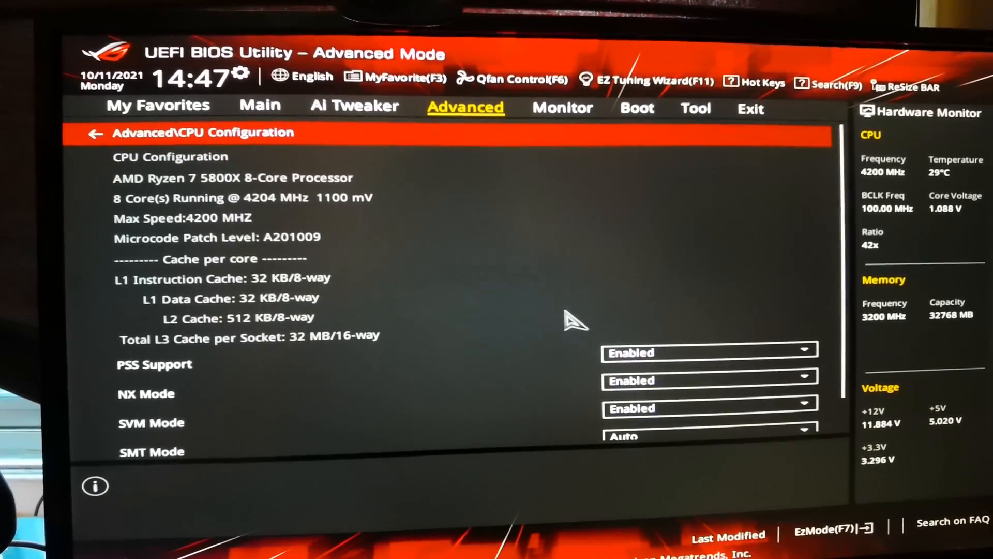
scroll("down", 3)
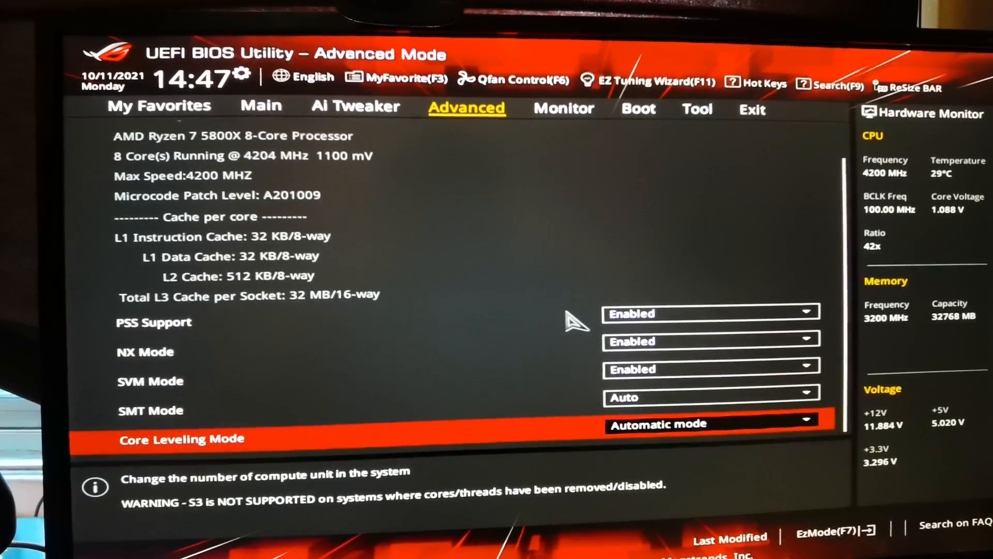
left_click(355, 106)
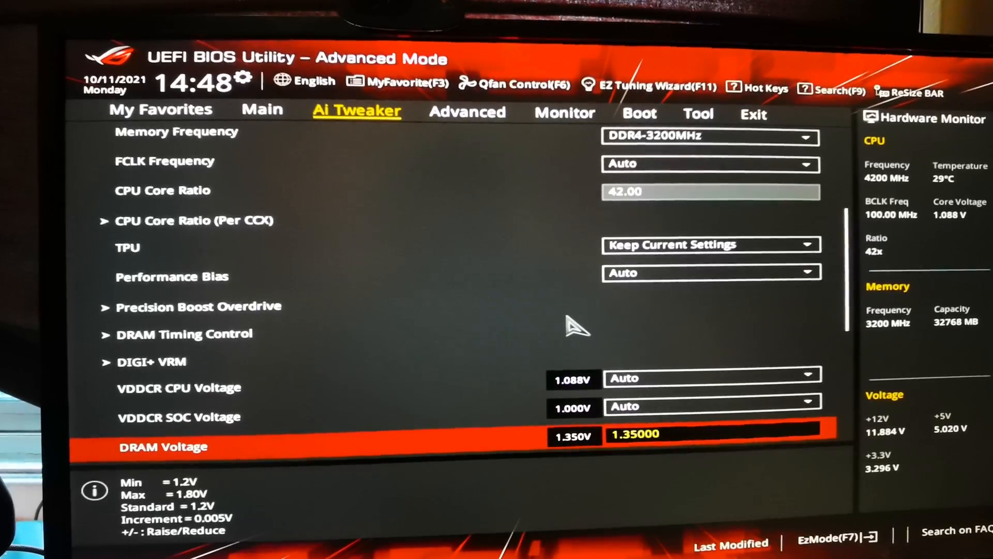
Step: Confirm Precision Boost Overdrive reads Disabled in Ai Tweaker and return to its list
key("up")
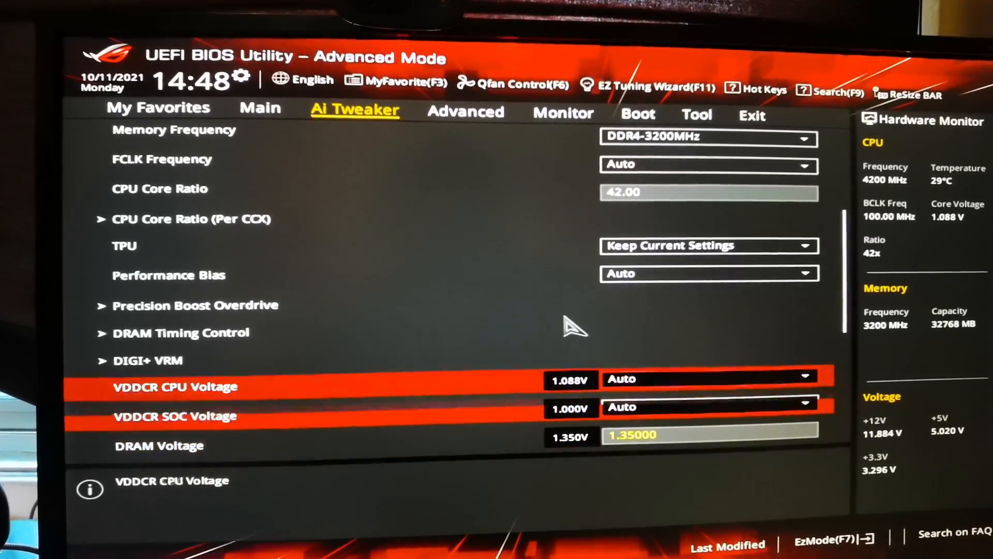
left_click(194, 304)
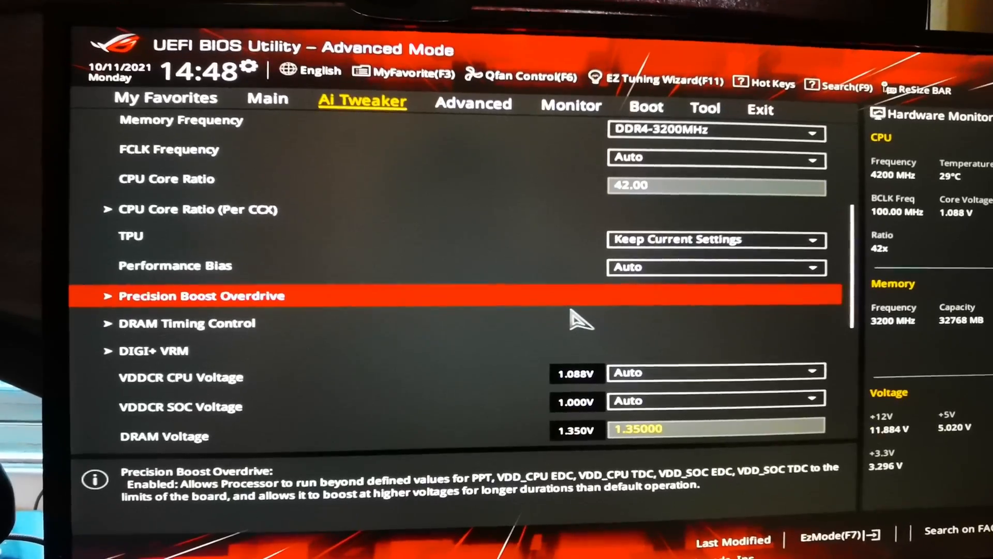
left_click(200, 295)
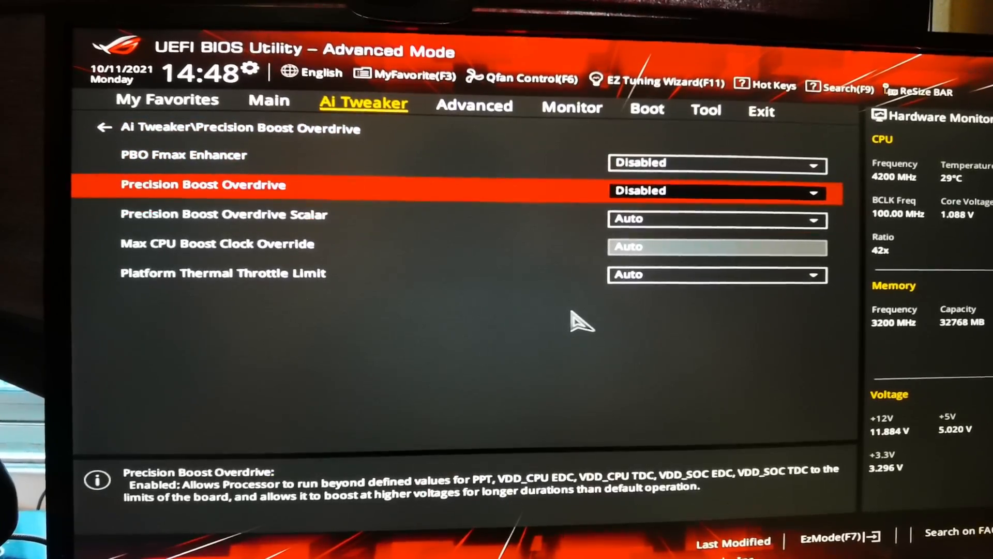
key("Down")
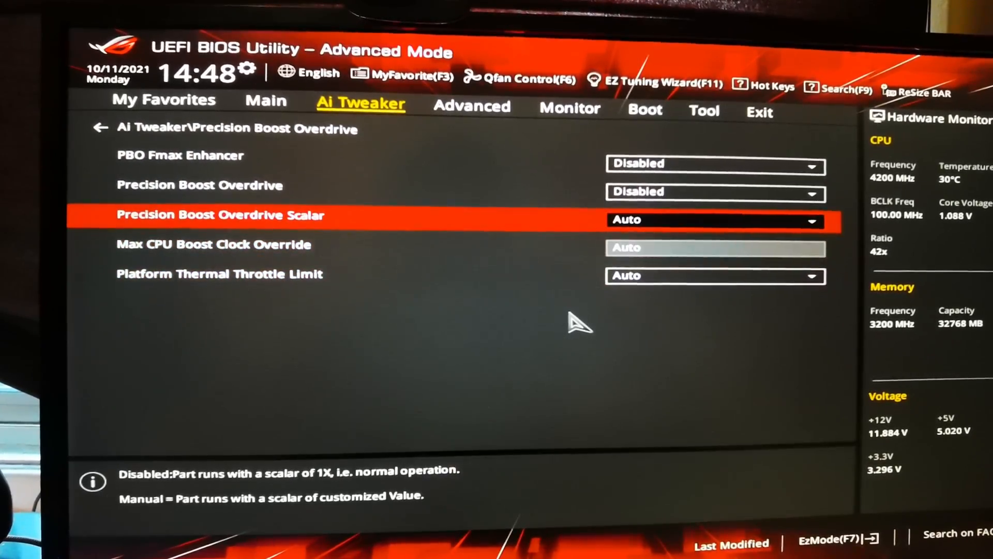
key("up")
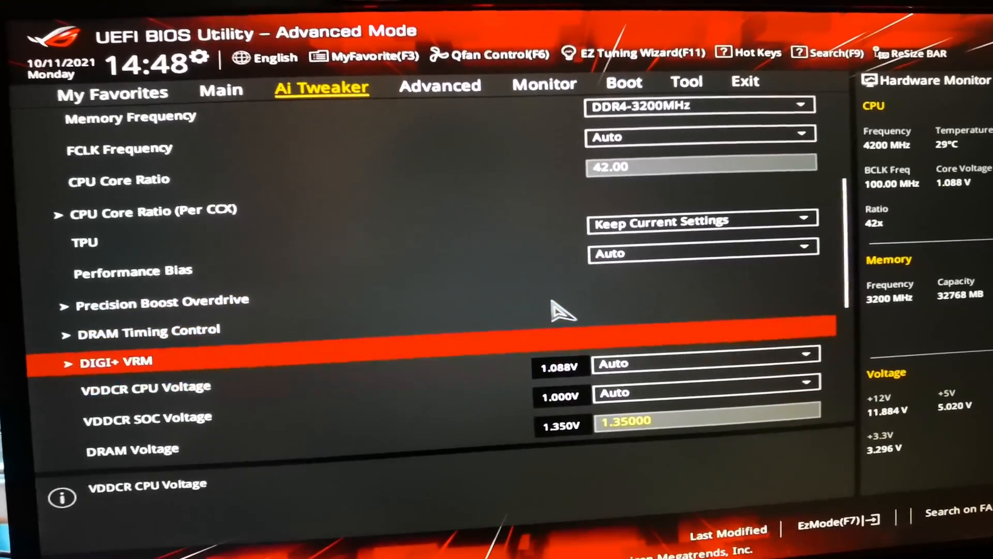
Step: Scroll through the Ai Tweaker voltage and tuning settings down and back up
scroll("down", 3)
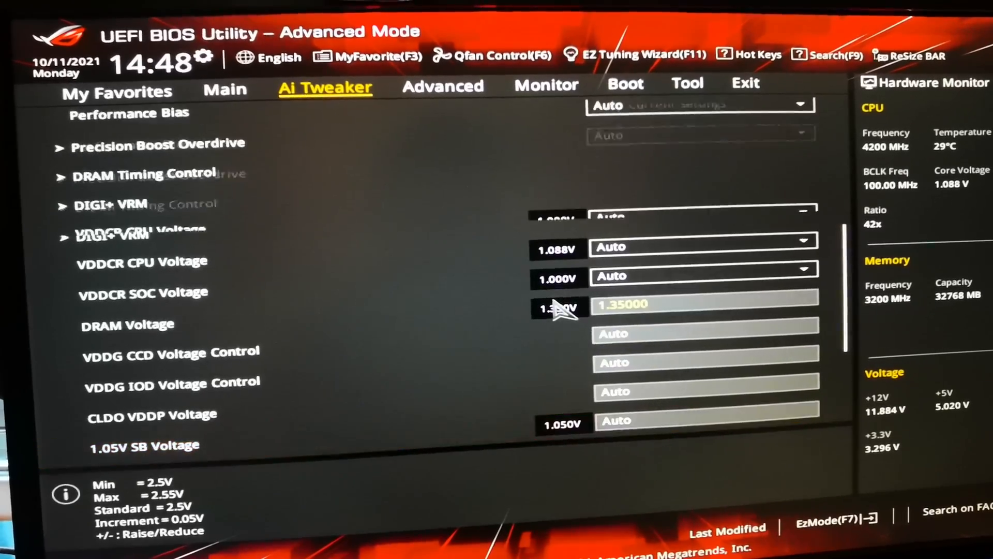
scroll("down", 3)
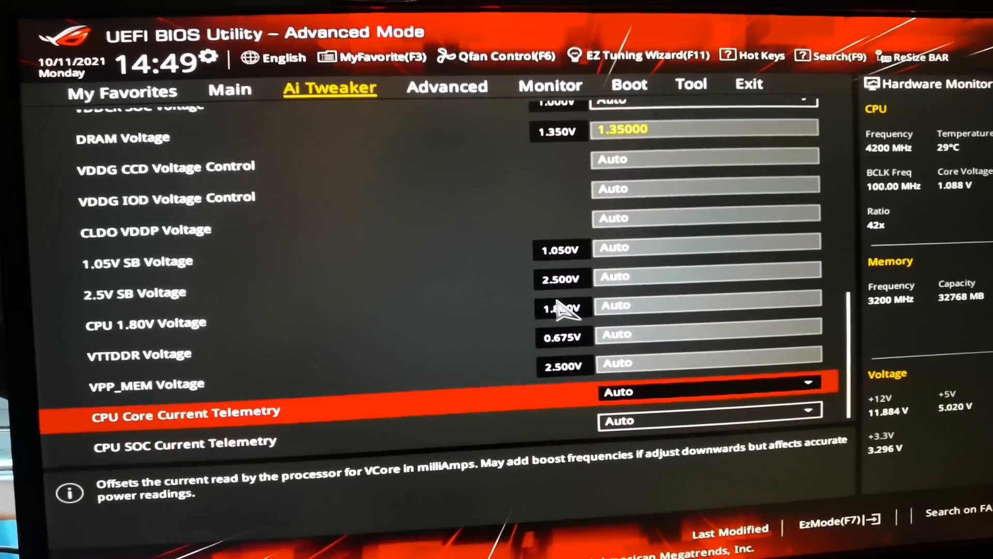
scroll("up", 3)
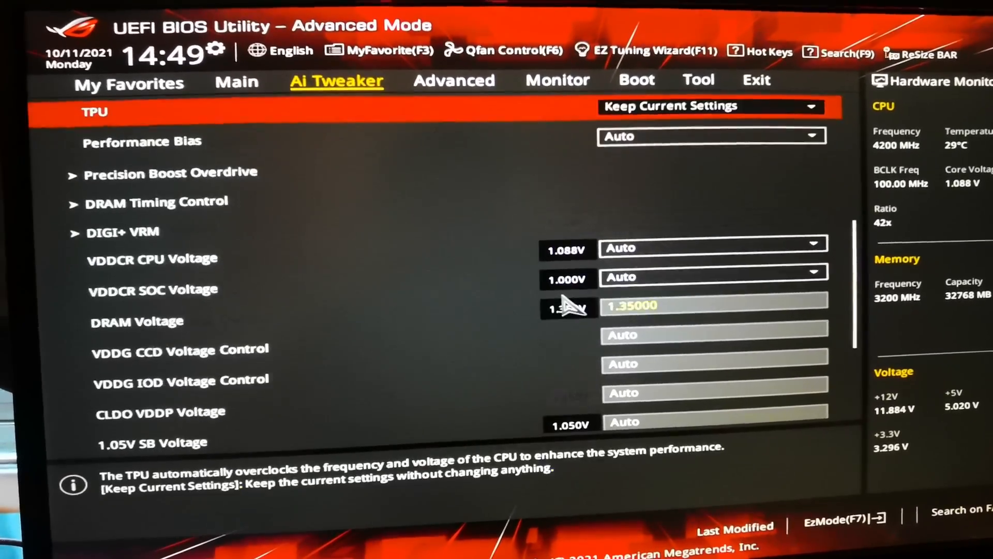
scroll("up", 3)
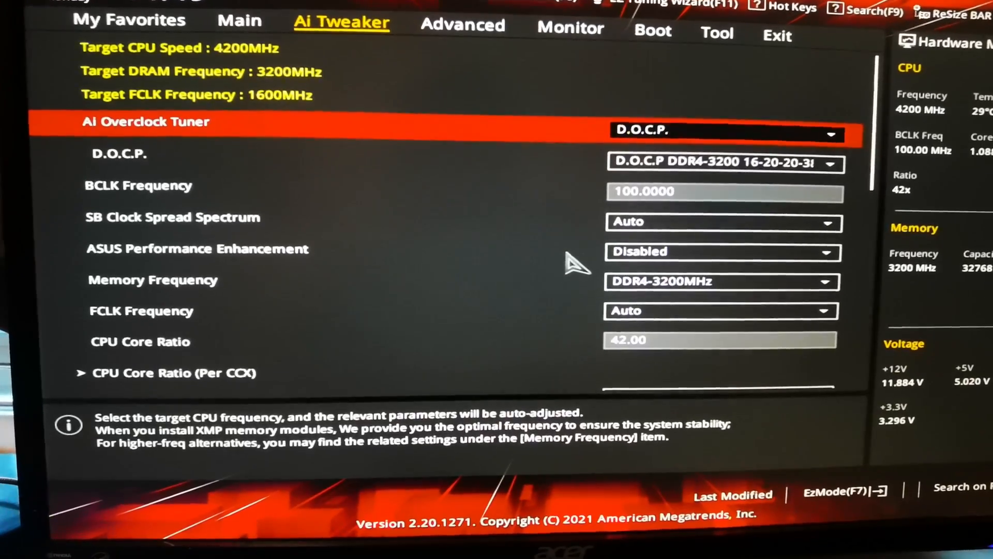
scroll("down", 3)
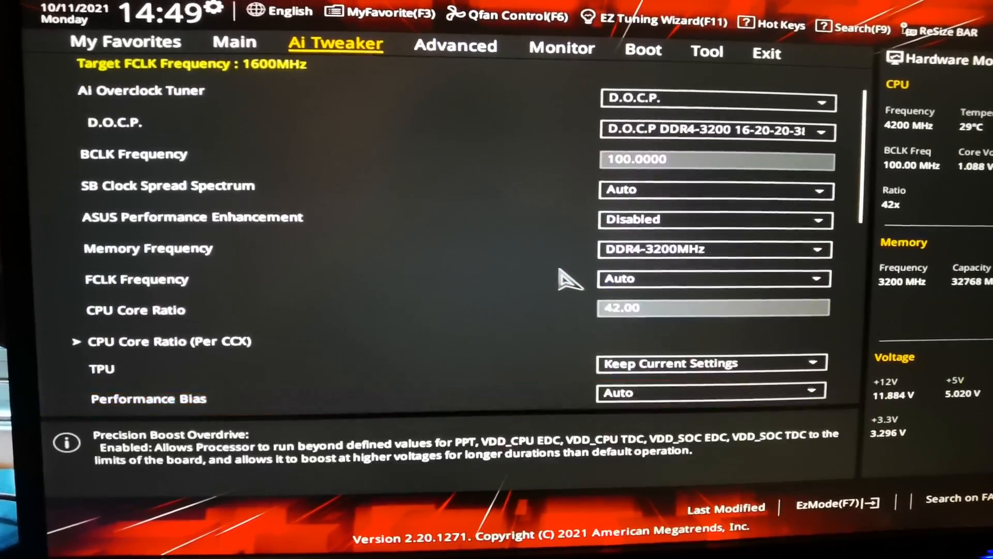
scroll("down", 3)
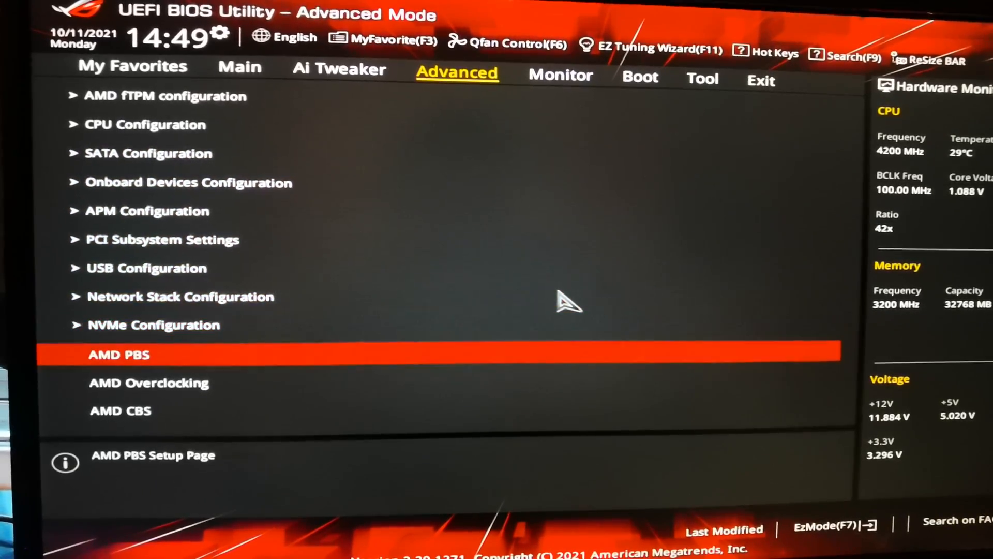
Step: Enter Advanced > AMD Overclocking and accept its warning
key("Down")
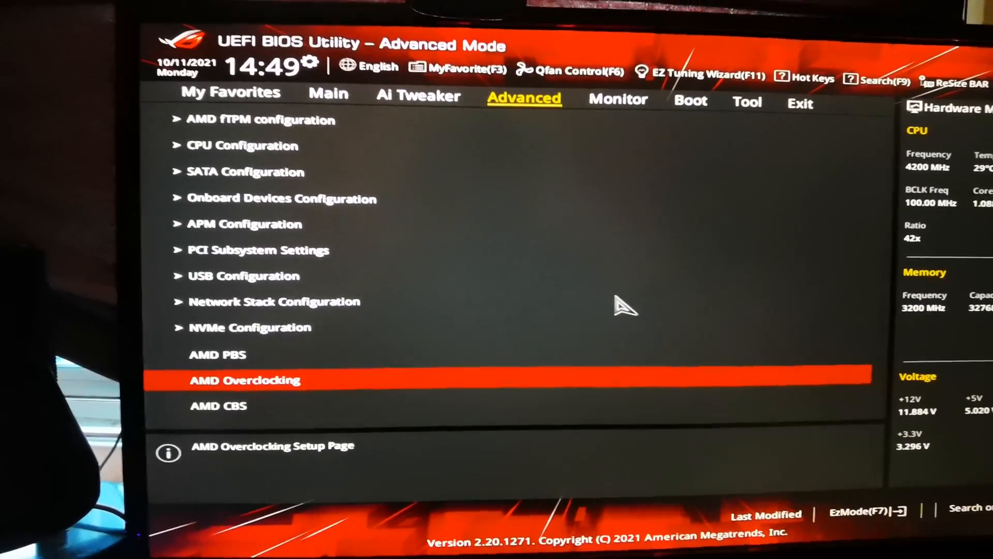
left_click(242, 379)
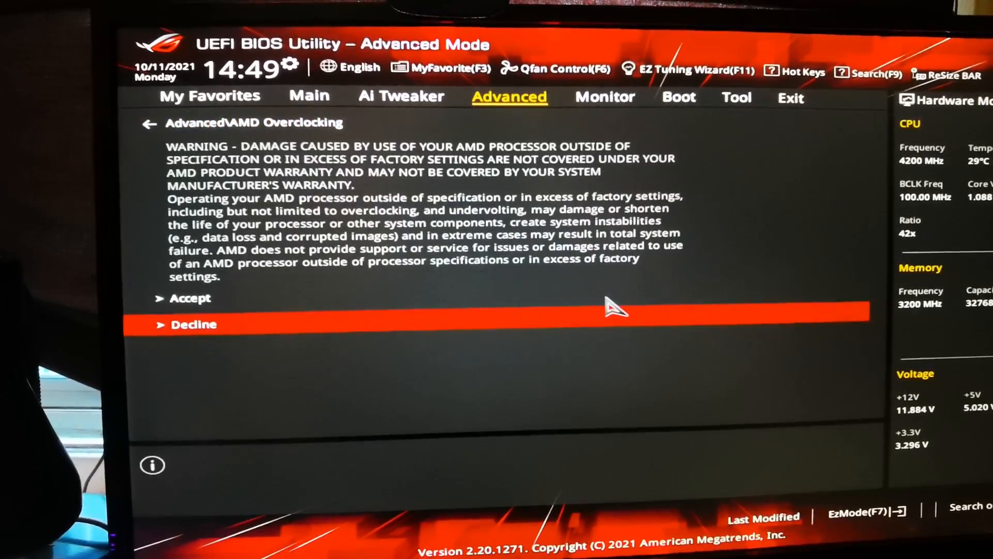
left_click(190, 298)
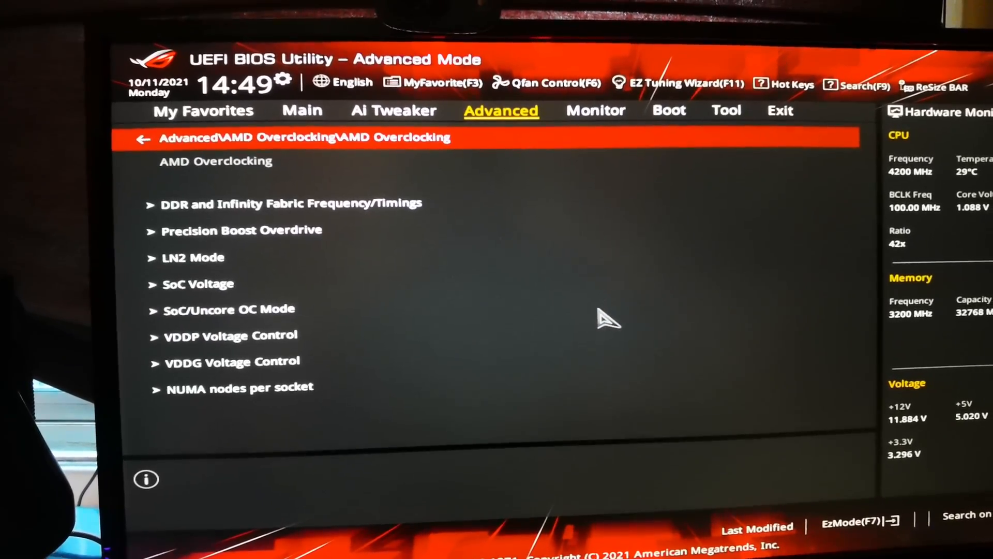
Step: Check the AMD Overclocking Precision Boost Overdrive section, then show the Monitor readings
left_click(241, 230)
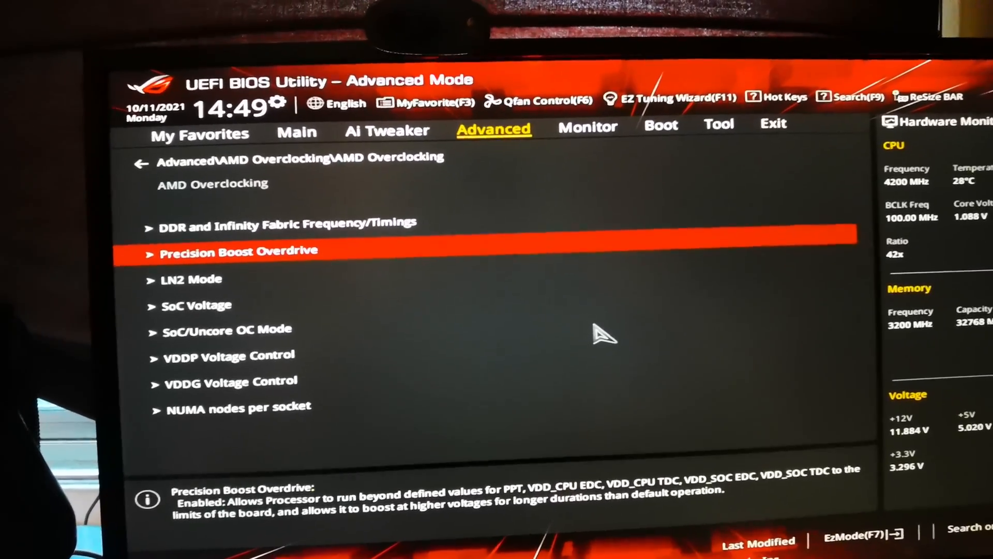
left_click(239, 251)
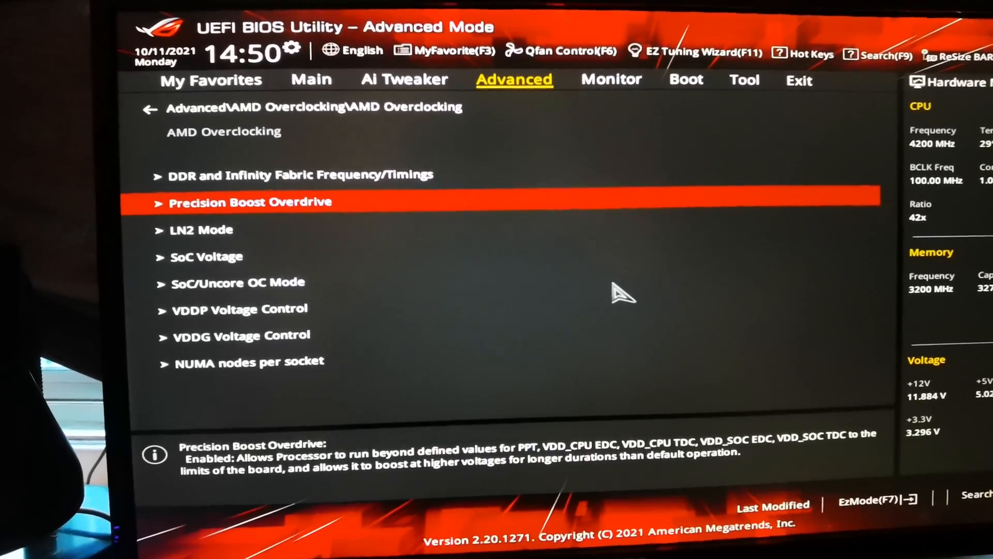
left_click(610, 80)
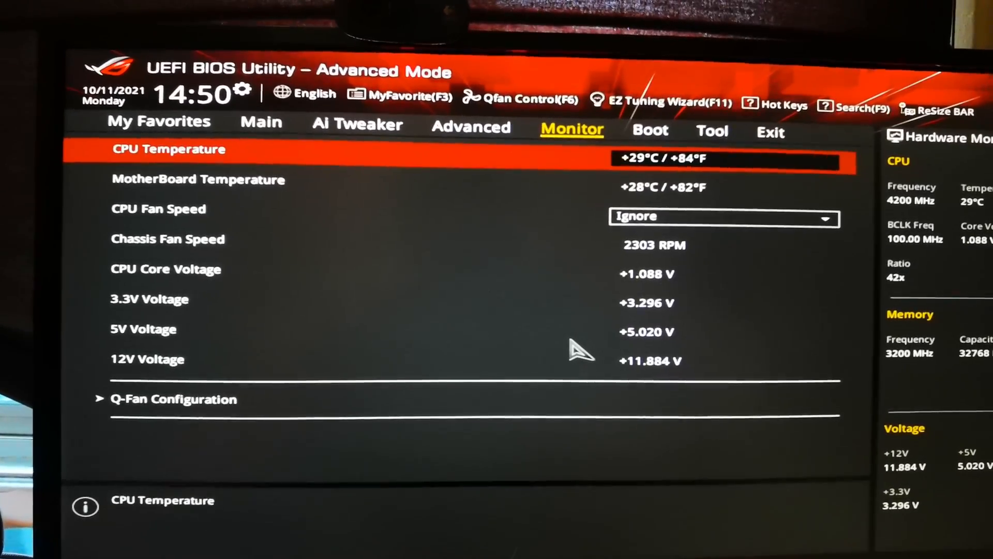
Step: Browse the Tool, AMD Overclocking, My Favorites and Main pages, then bring up the exit prompt
left_click(650, 130)
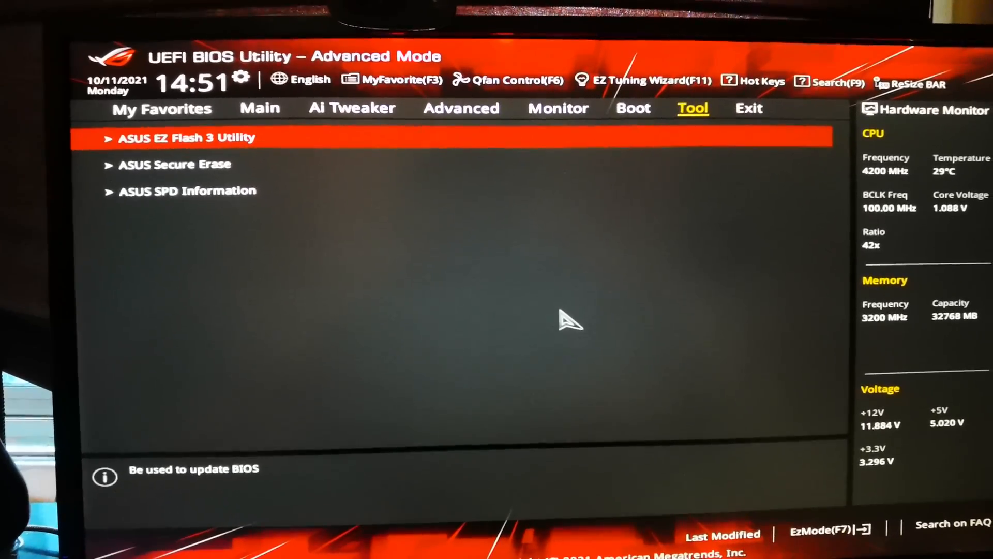
left_click(461, 107)
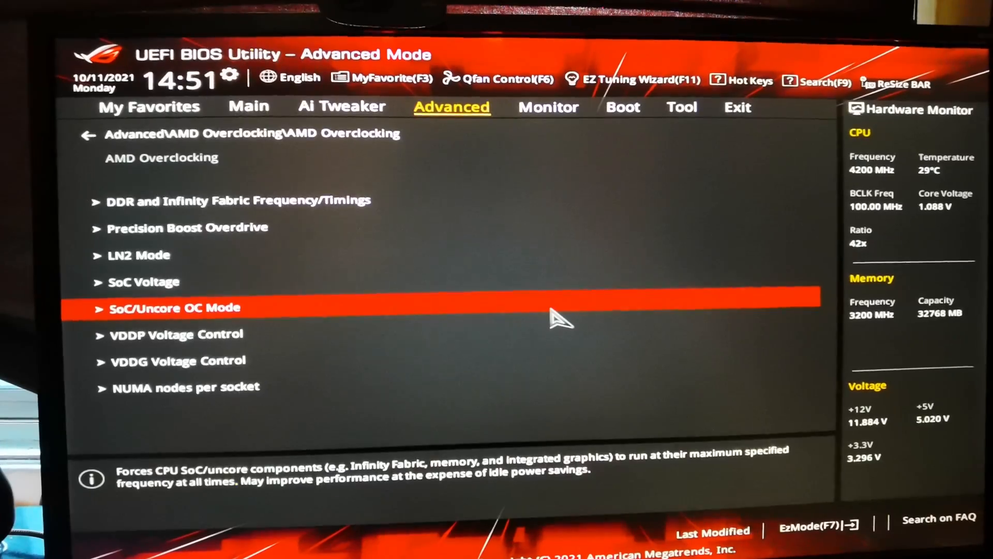
left_click(153, 105)
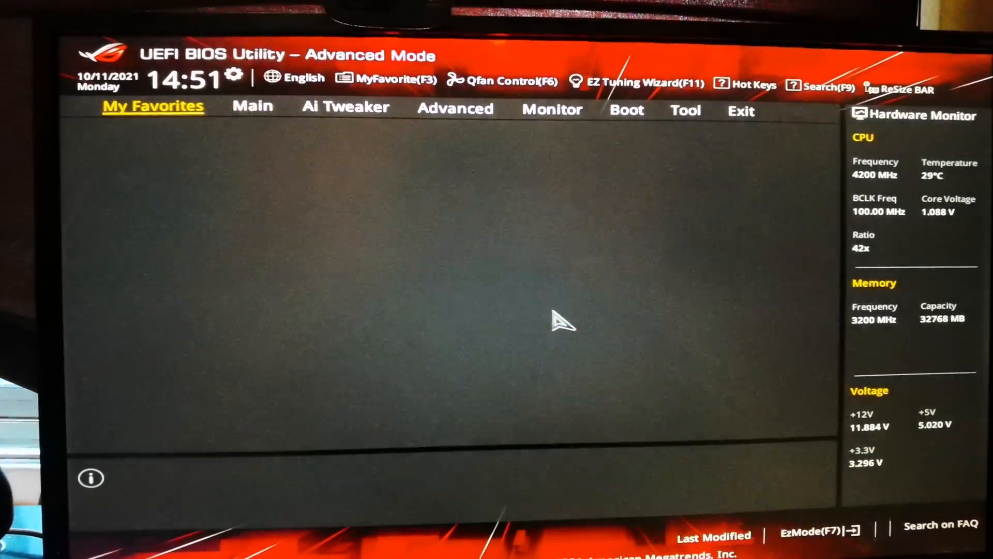
left_click(253, 105)
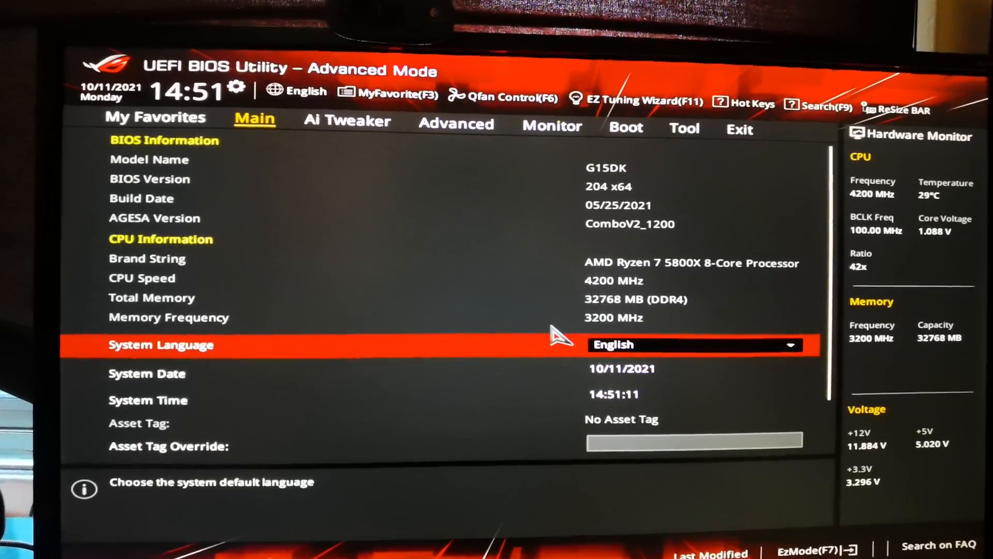
left_click(349, 122)
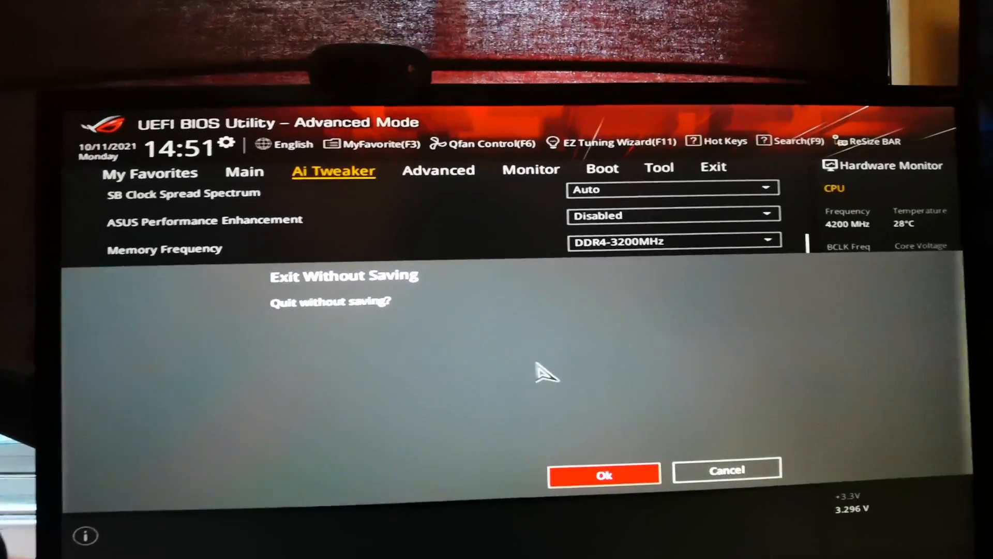
Step: Confirm 'Quit without saving?' so the machine restarts
left_click(603, 474)
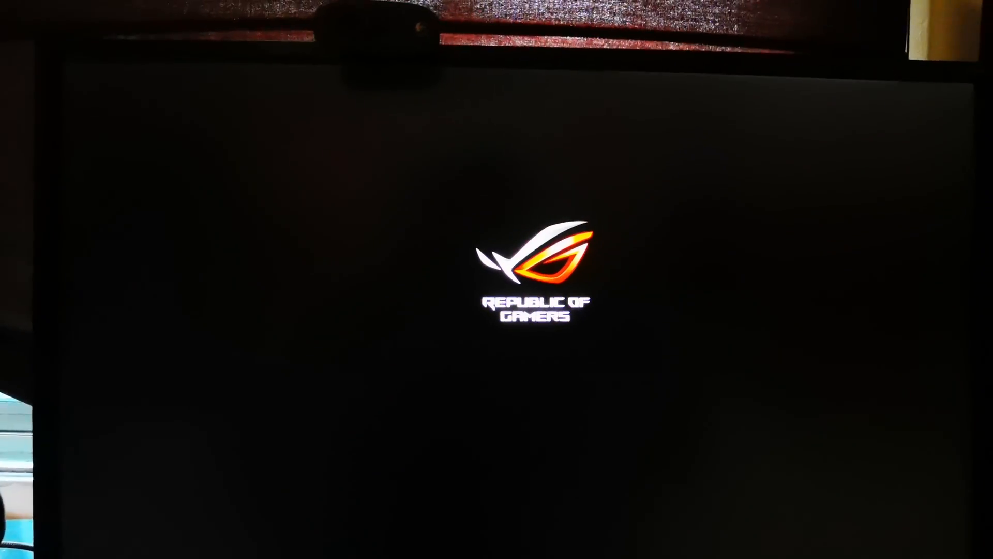